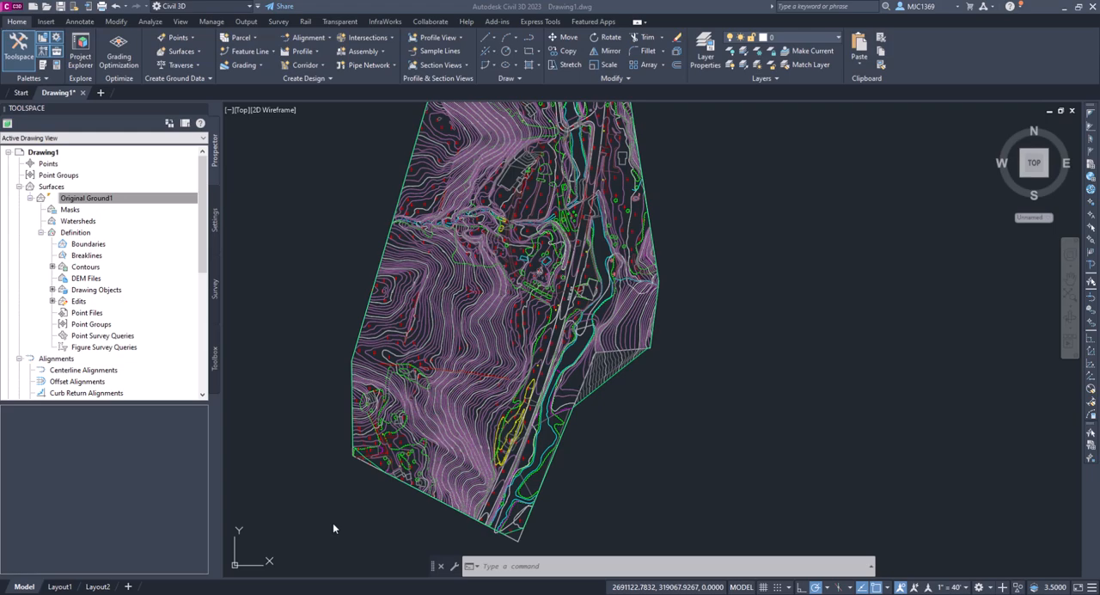
{"action": "mouse_move", "coordinate": [325, 495]}
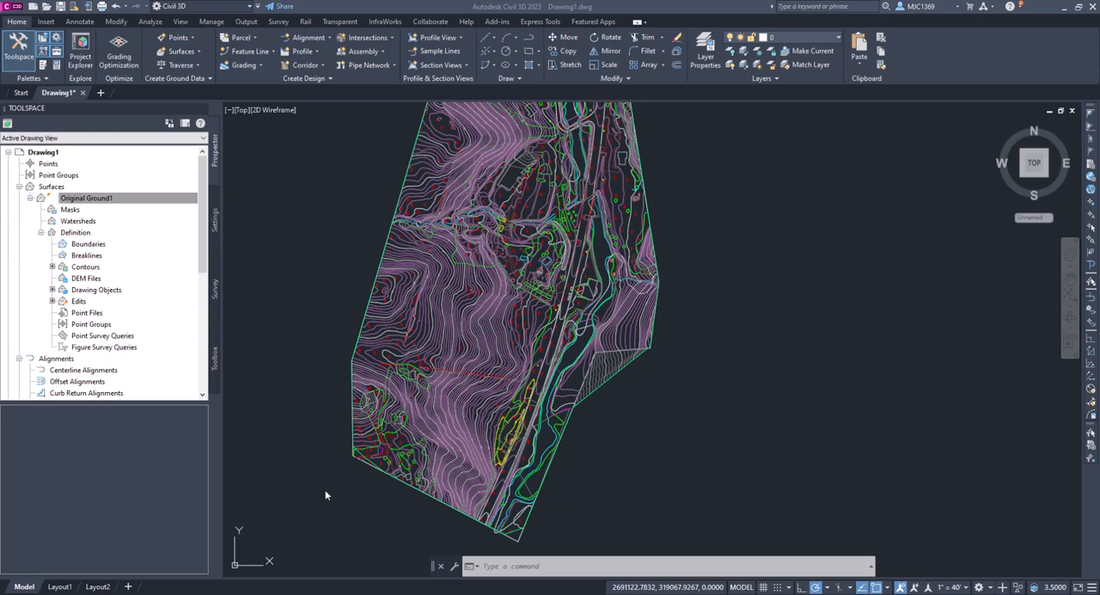
{"action": "mouse_move", "coordinate": [617, 363]}
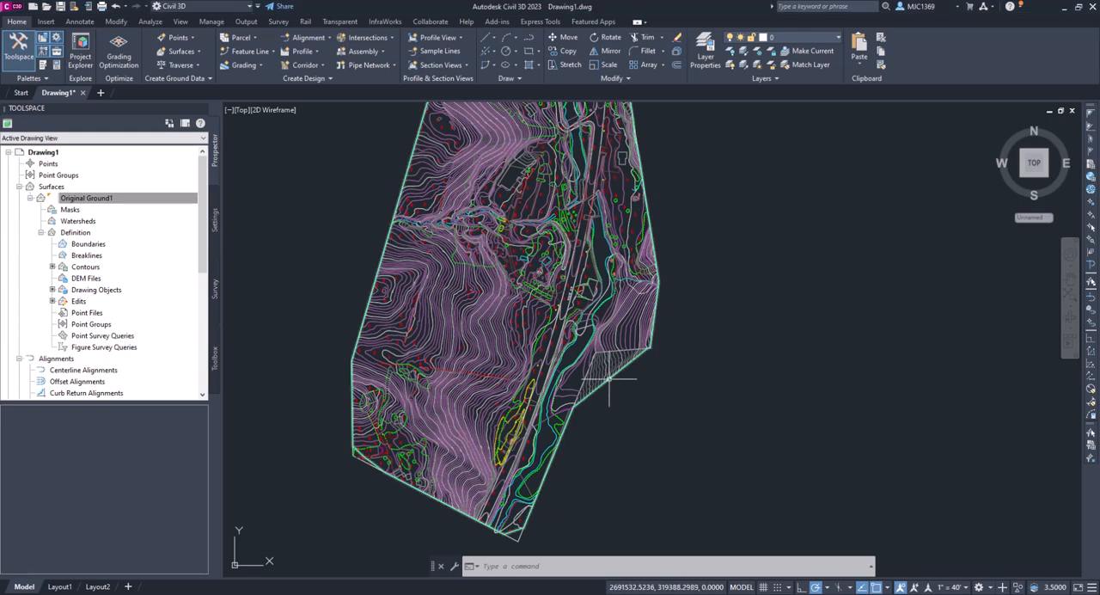
{"action": "mouse_move", "coordinate": [608, 382]}
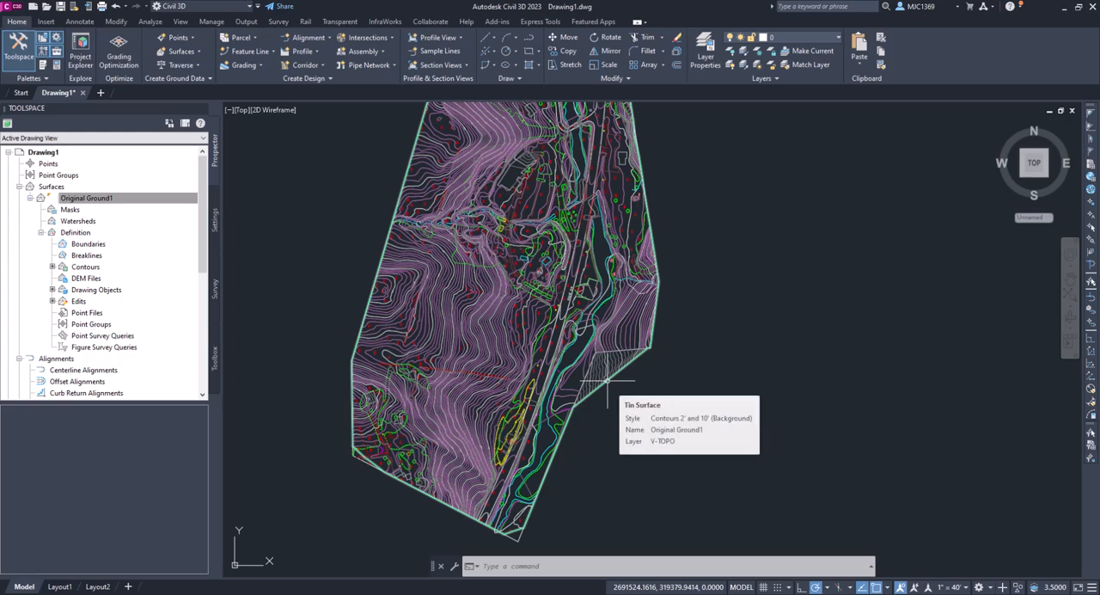
{"action": "mouse_move", "coordinate": [610, 378]}
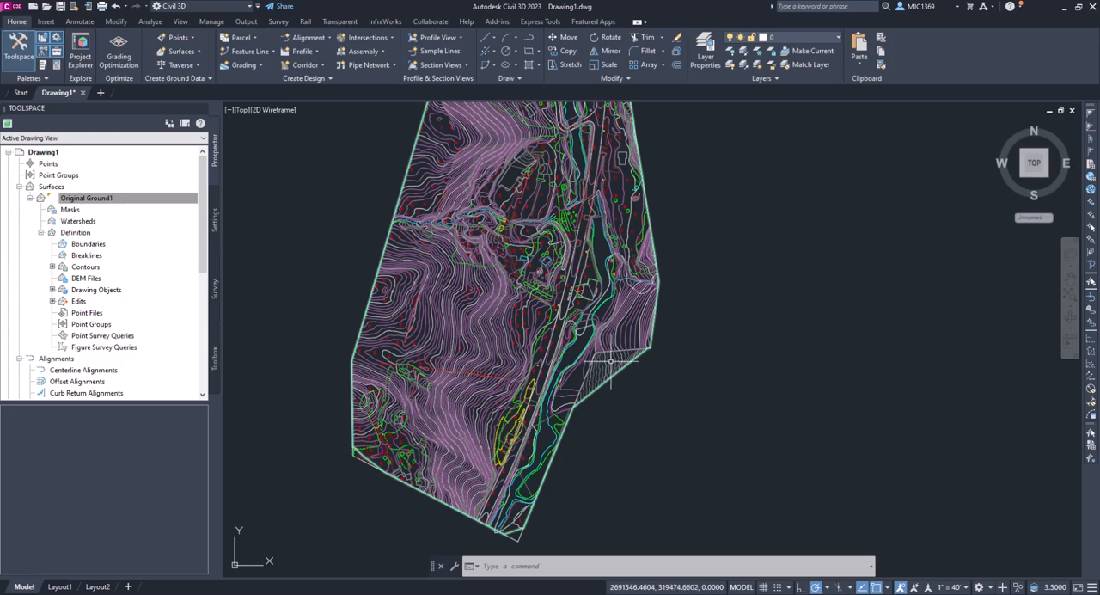
{"action": "mouse_move", "coordinate": [612, 357]}
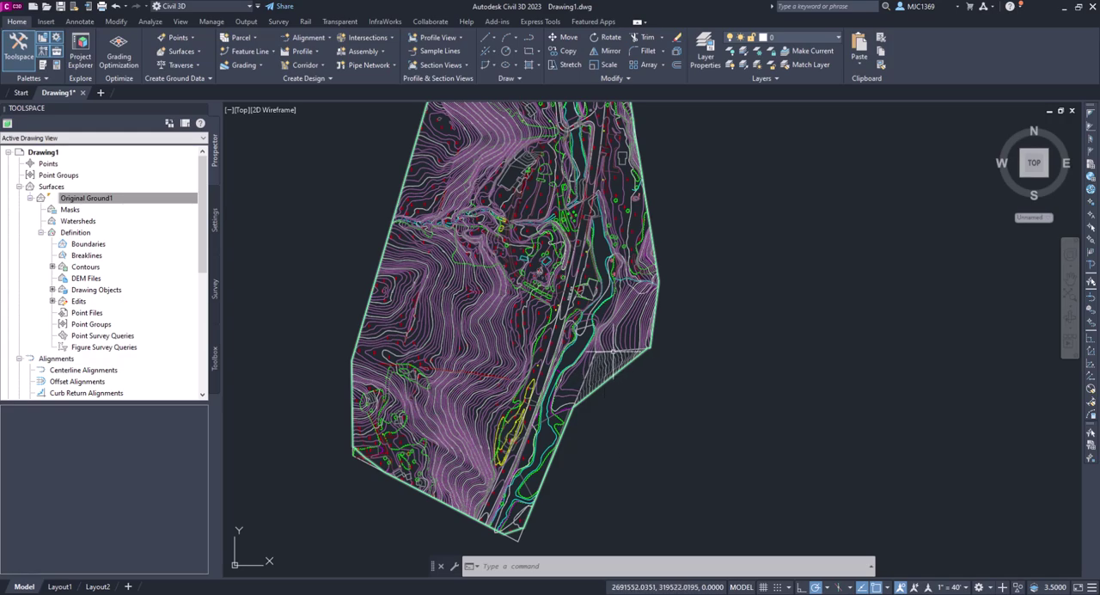
{"action": "mouse_move", "coordinate": [574, 404]}
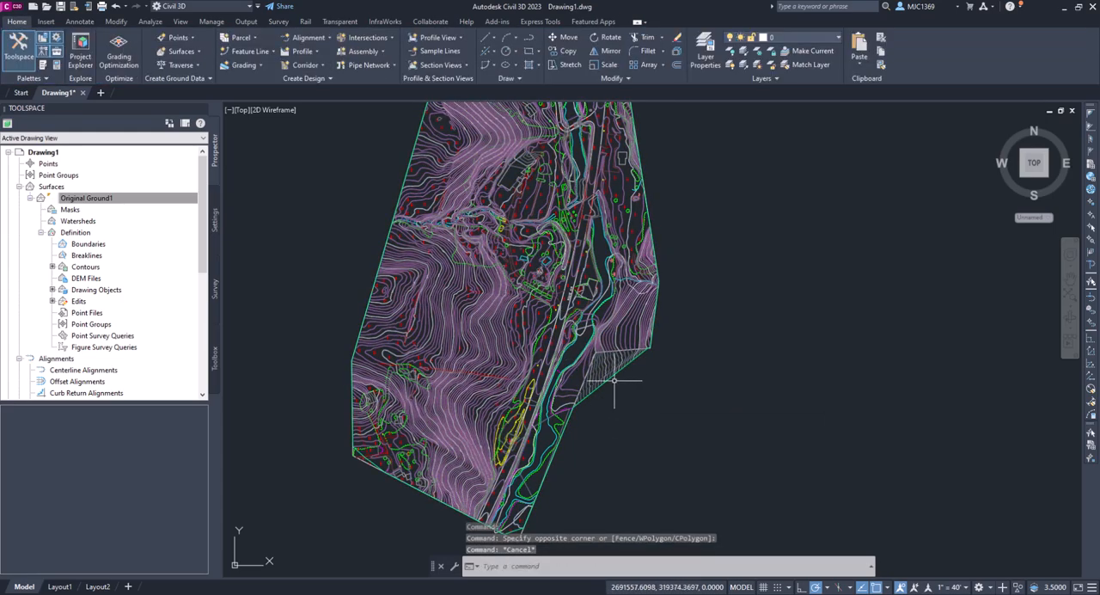
Start adding a boundary to the Original Ground surface from Prospector's Boundaries node.
{"action": "scroll", "scroll_direction": "up", "scroll_amount": 3}
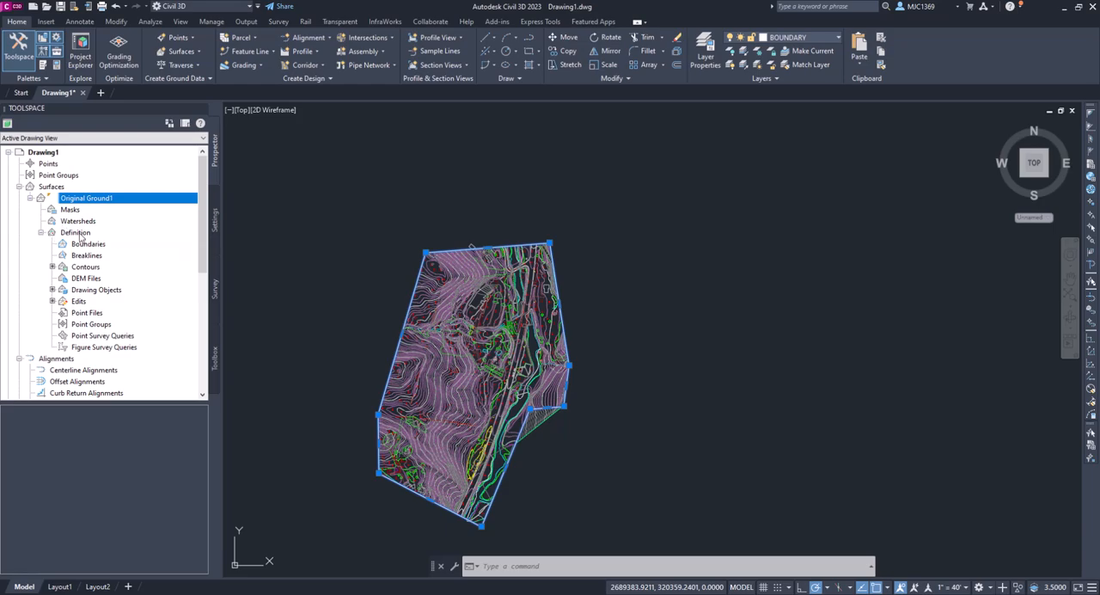
{"action": "left_click", "coordinate": [88, 244]}
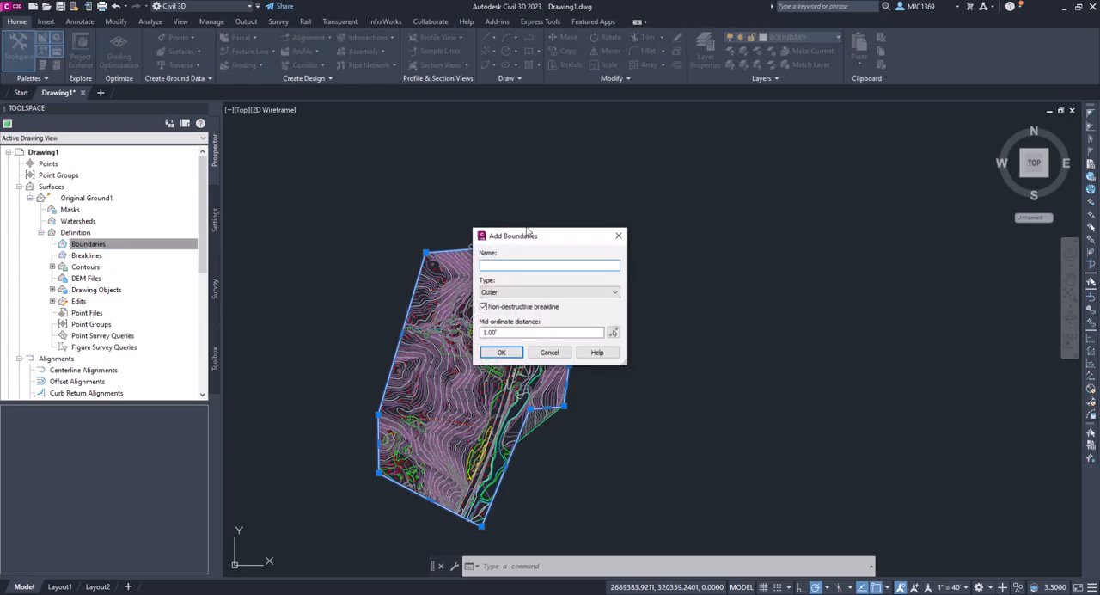
Name the boundary 'Outer OG', keep type Outer, untick Non-destructive breakline and confirm.
{"action": "type", "text": "Outer"}
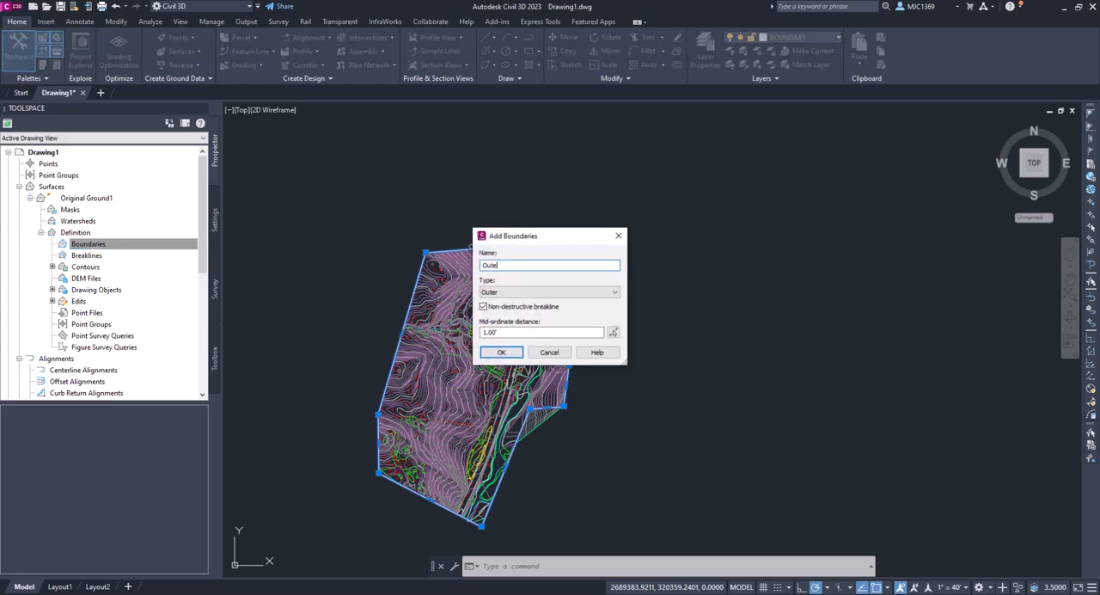
{"action": "type", "text": "OG"}
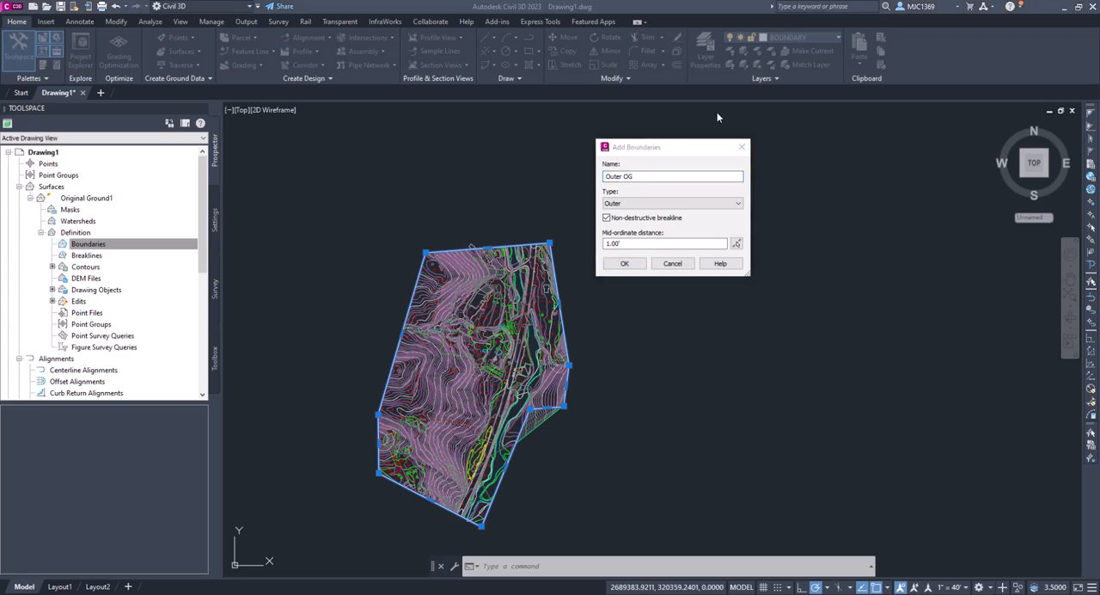
{"action": "mouse_move", "coordinate": [564, 416]}
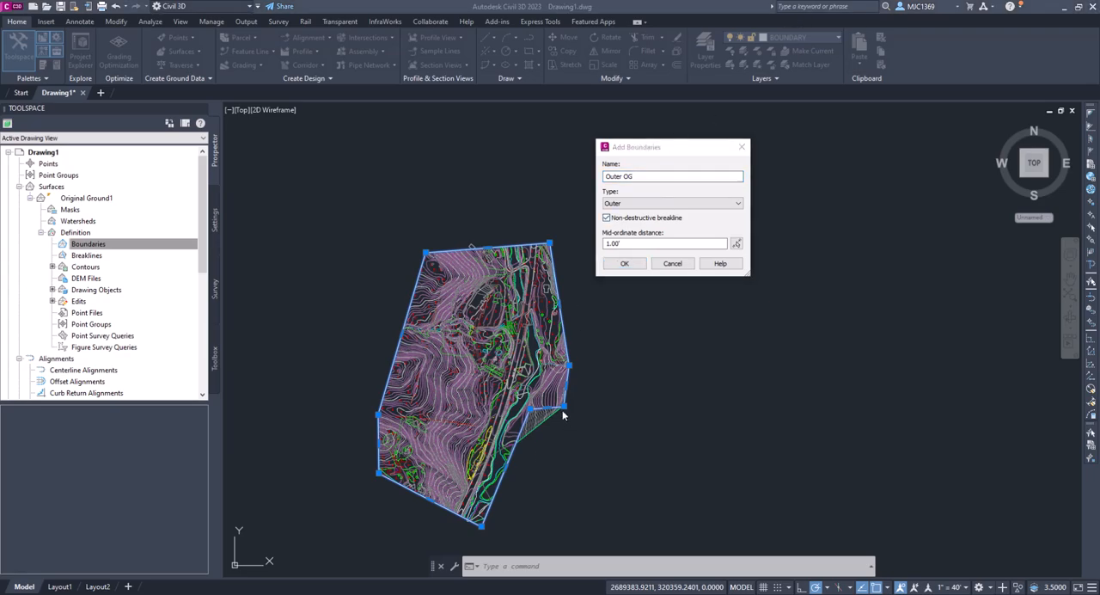
{"action": "mouse_move", "coordinate": [543, 415]}
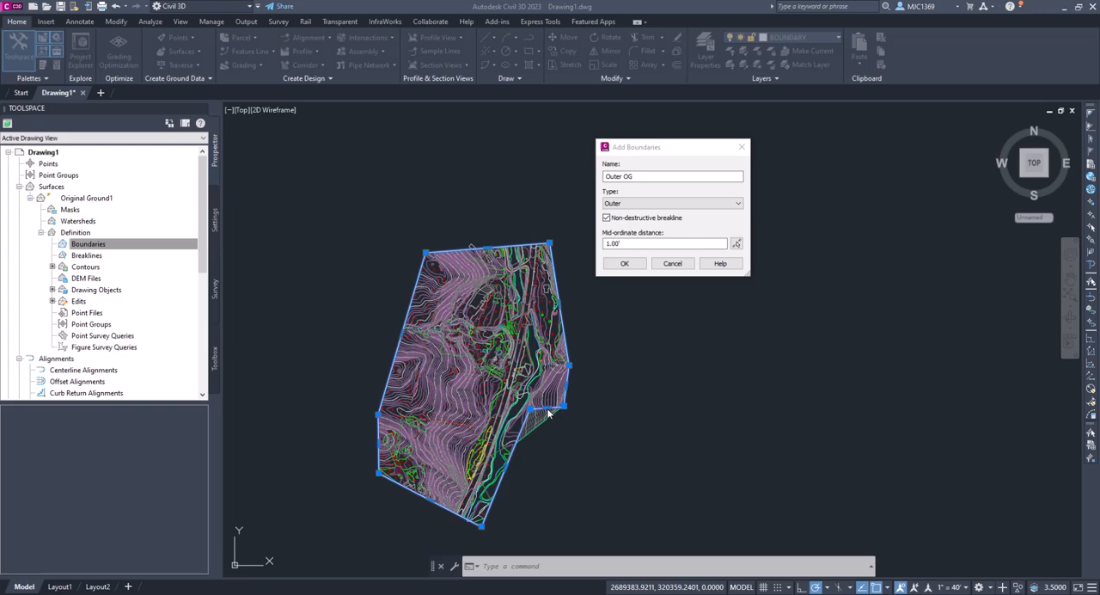
{"action": "mouse_move", "coordinate": [533, 428]}
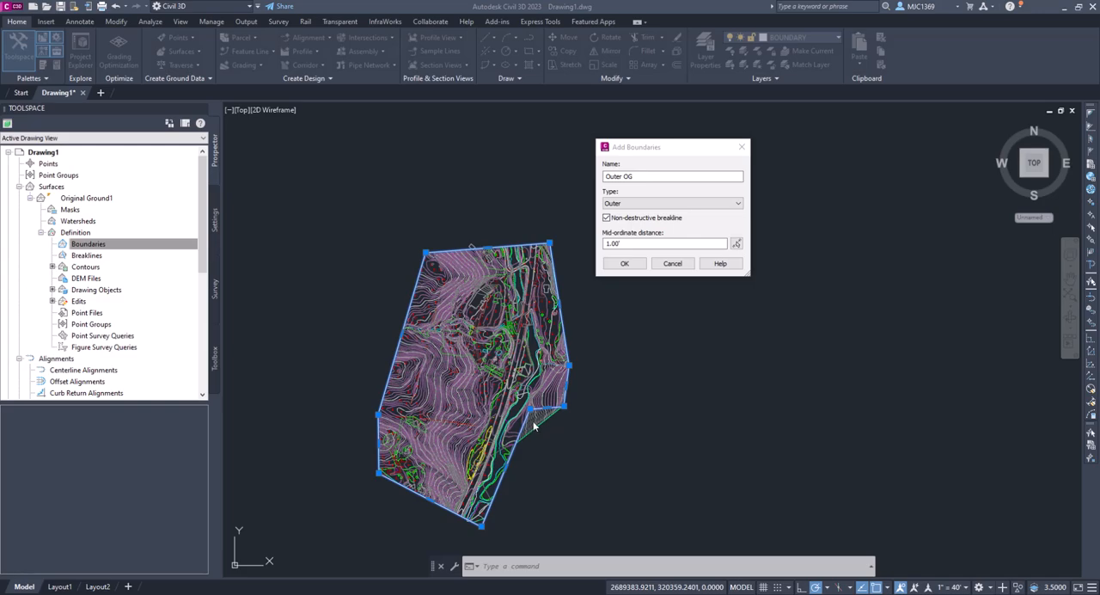
{"action": "mouse_move", "coordinate": [525, 445]}
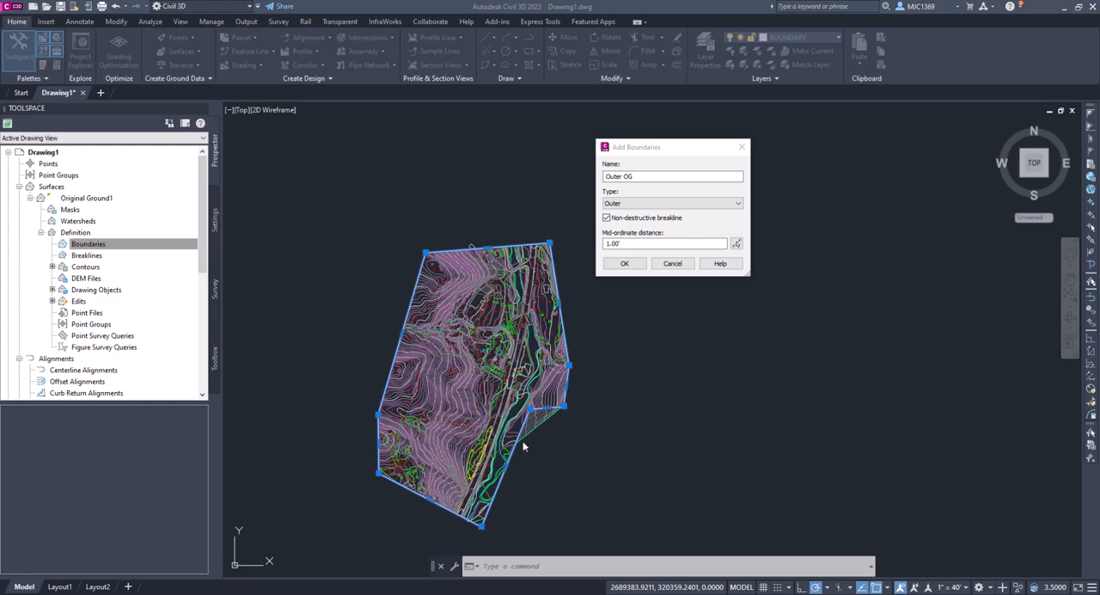
{"action": "left_click", "coordinate": [605, 216]}
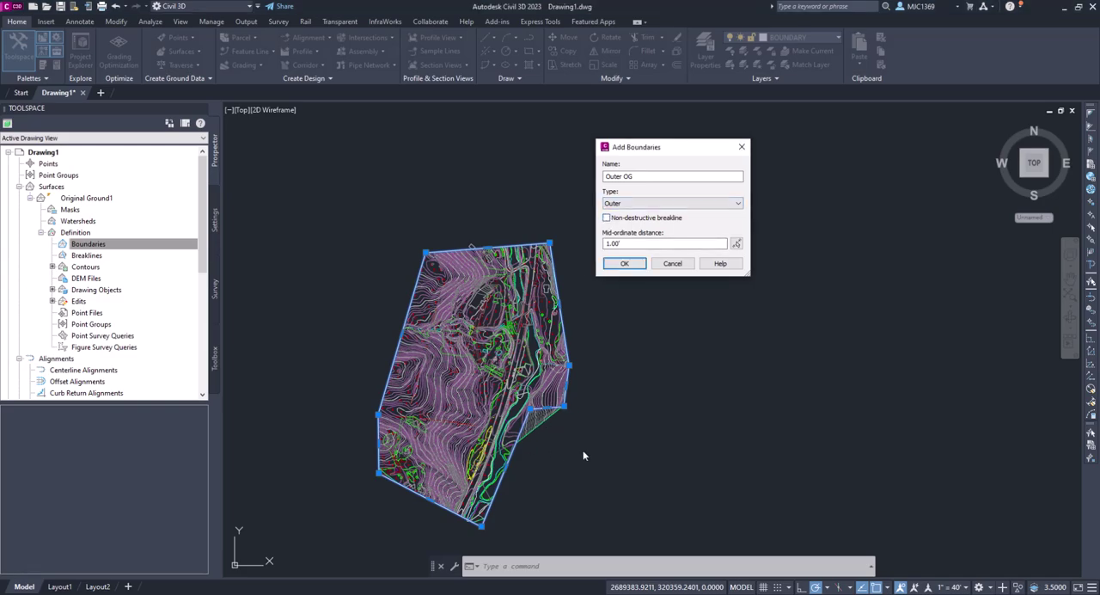
{"action": "mouse_move", "coordinate": [564, 428]}
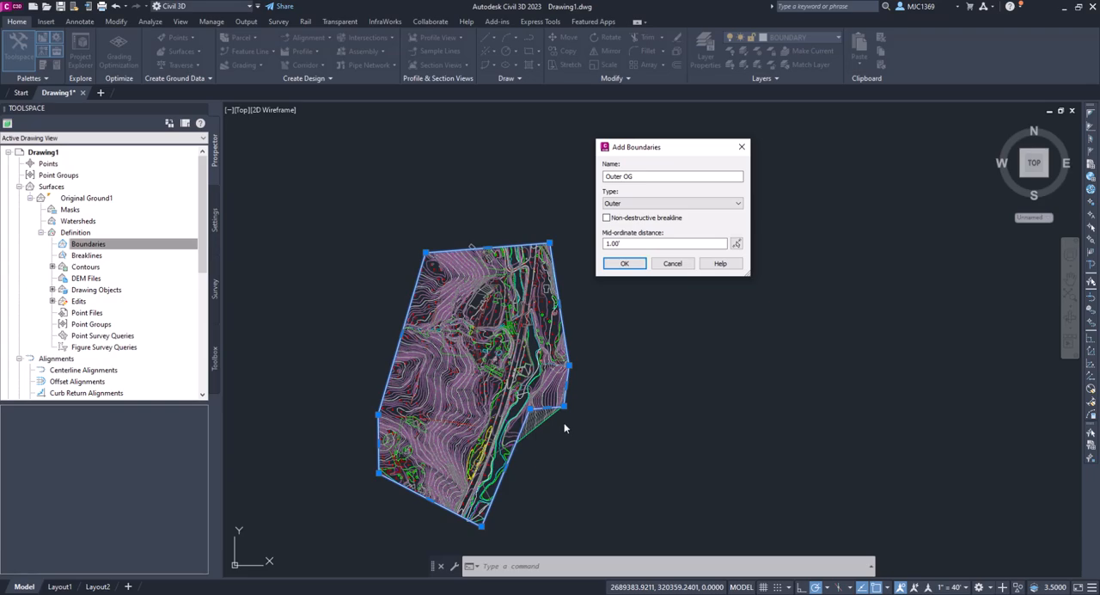
{"action": "mouse_move", "coordinate": [537, 446]}
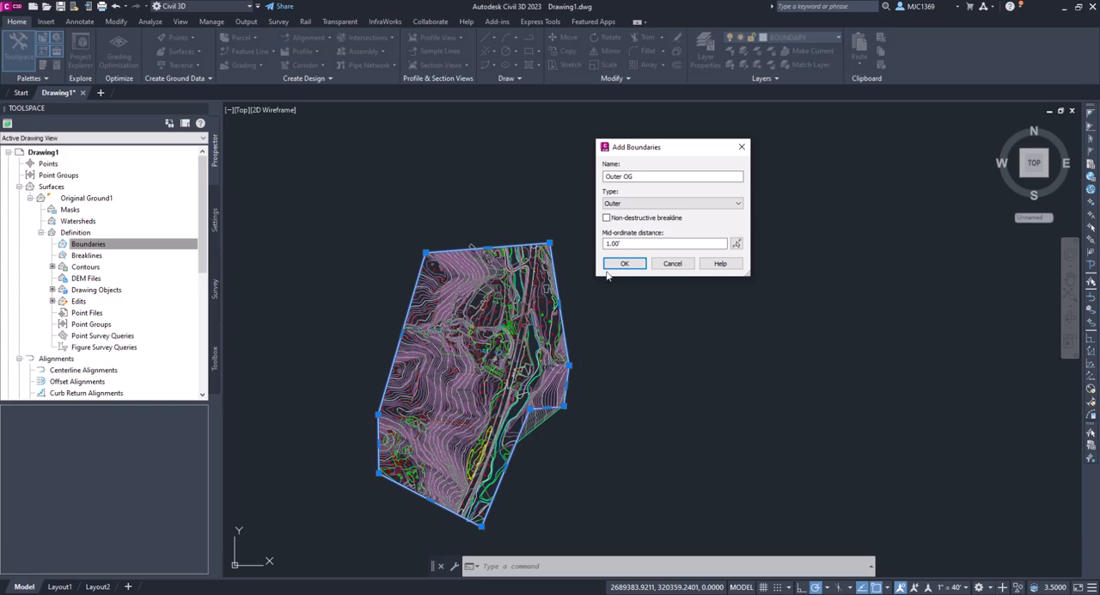
{"action": "mouse_move", "coordinate": [537, 249]}
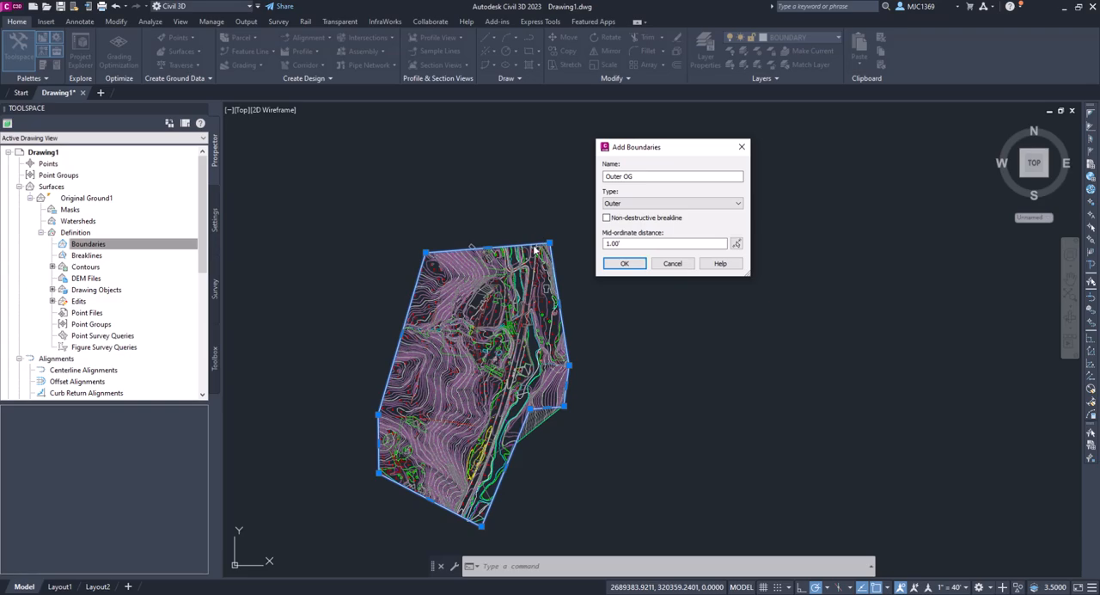
{"action": "mouse_move", "coordinate": [495, 241]}
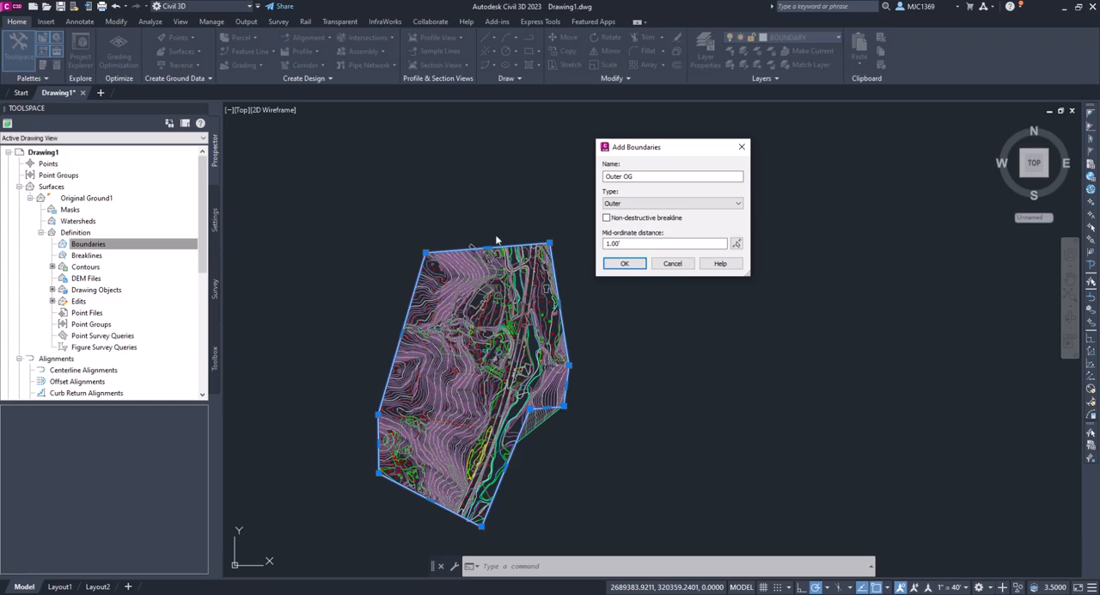
{"action": "left_click", "coordinate": [667, 244]}
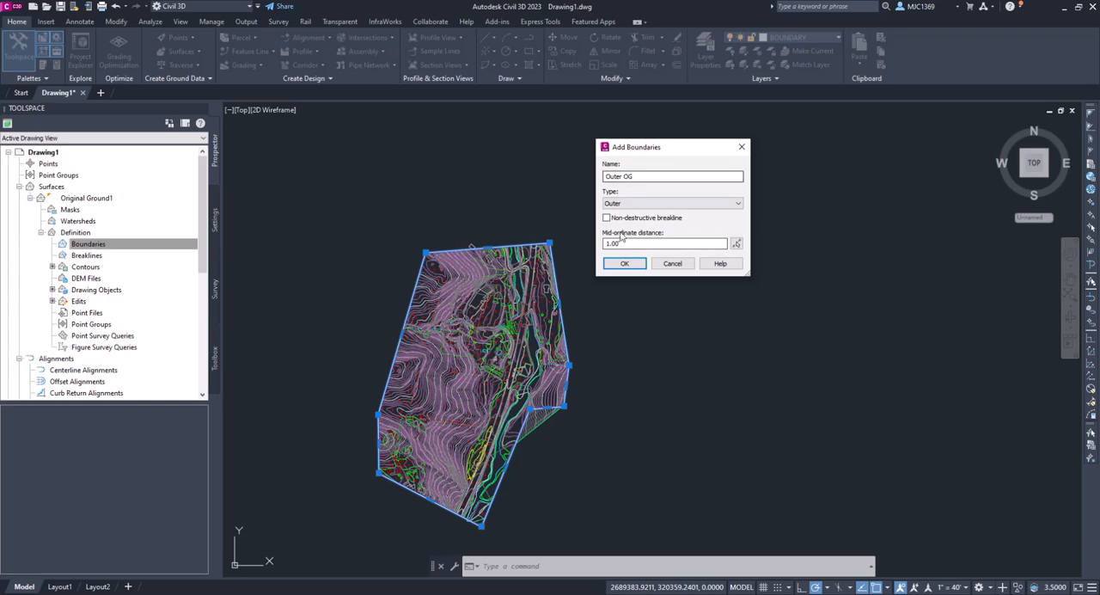
{"action": "left_click", "coordinate": [625, 263]}
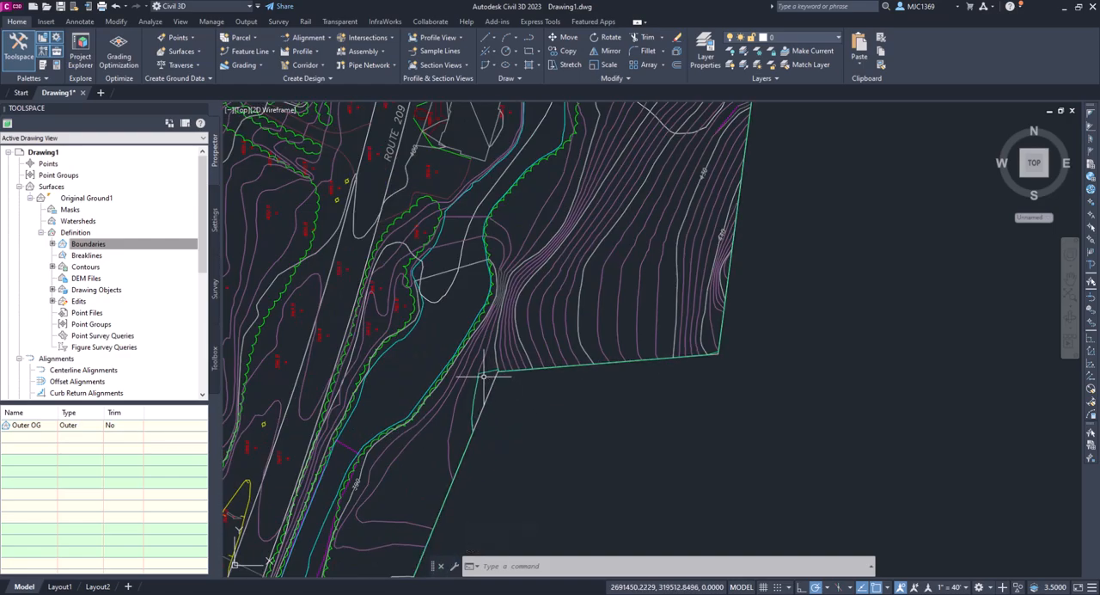
{"action": "mouse_move", "coordinate": [490, 385]}
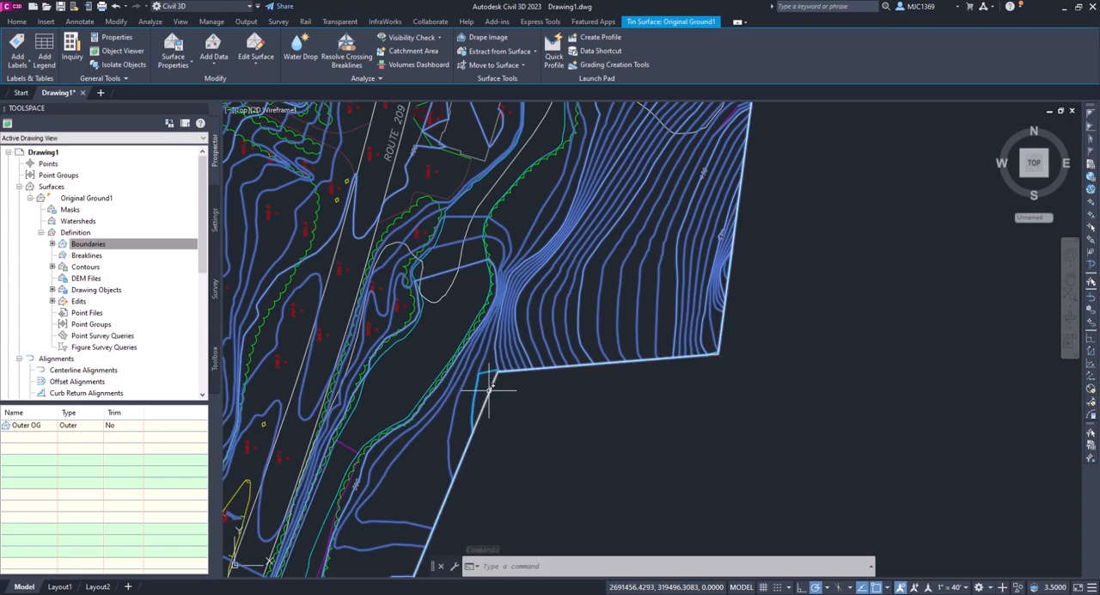
{"action": "mouse_move", "coordinate": [485, 378]}
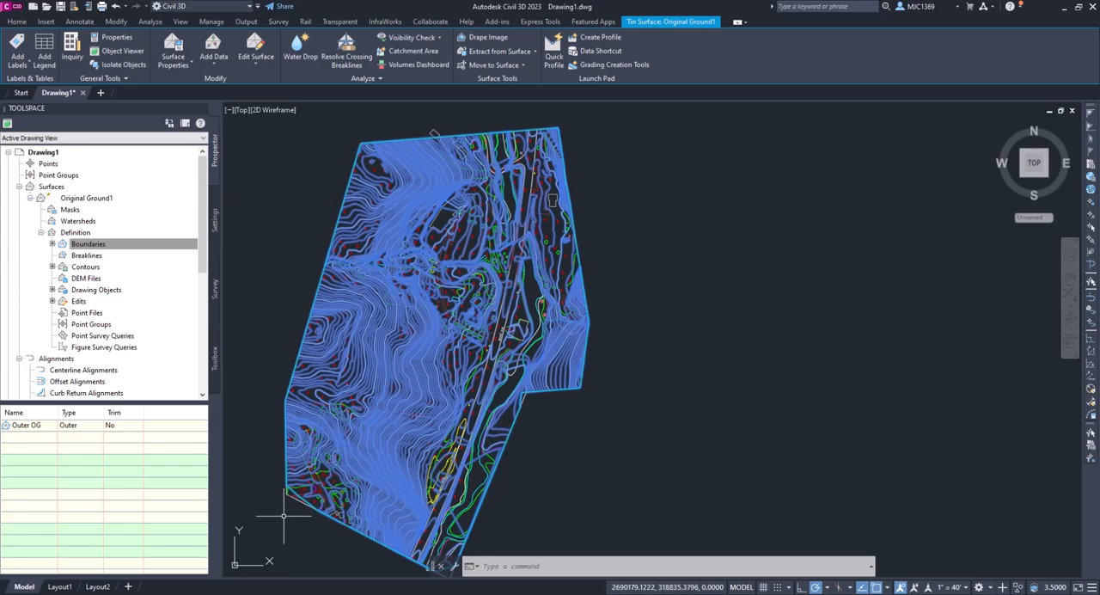
Select the site boundary polyline so the surface is clipped to Outer OG.
{"action": "scroll", "scroll_direction": "up", "scroll_amount": 3}
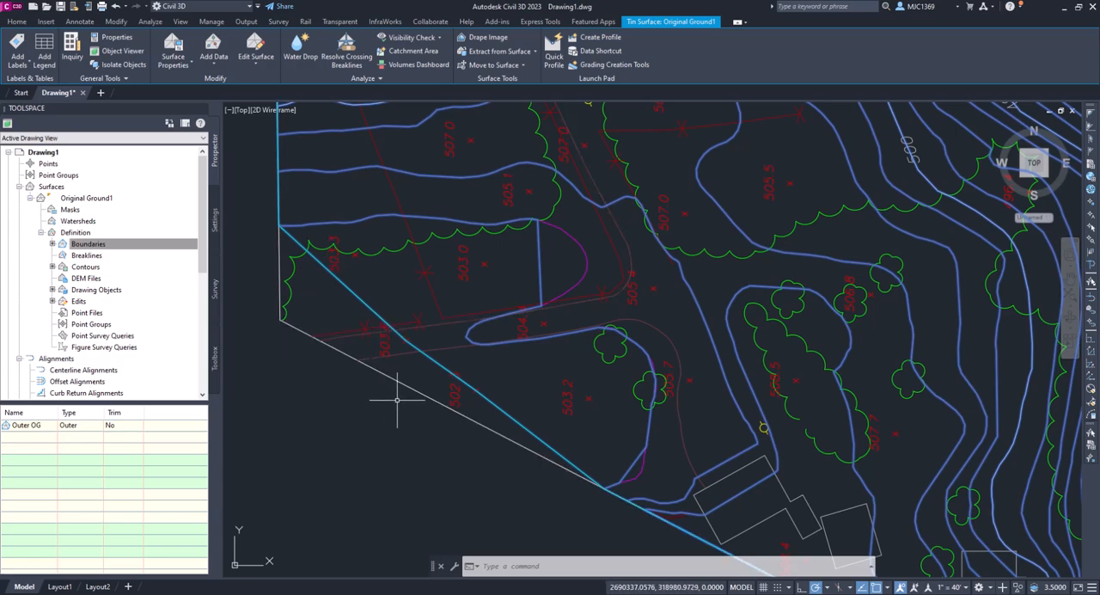
{"action": "mouse_move", "coordinate": [308, 299]}
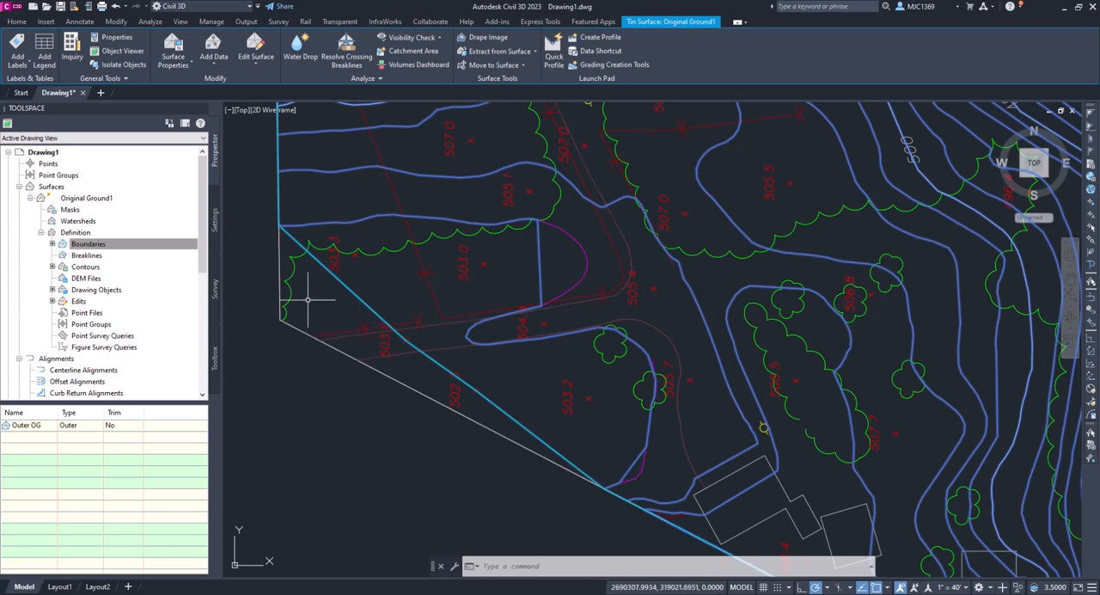